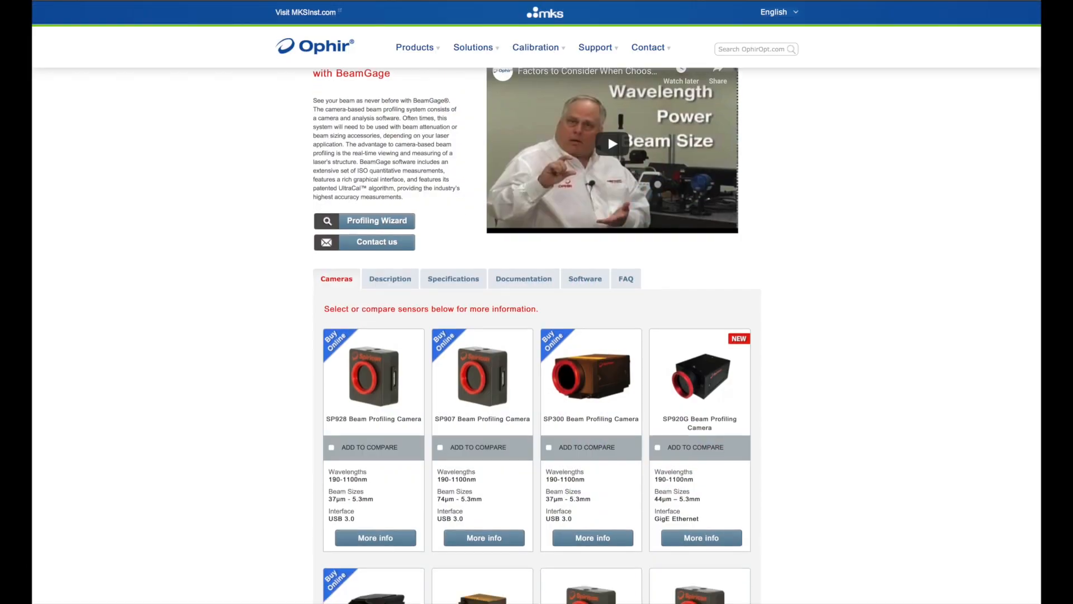
- Scroll to the Cameras tab listing SP928, SP907, SP300 and SP920G
scroll(down, 3)
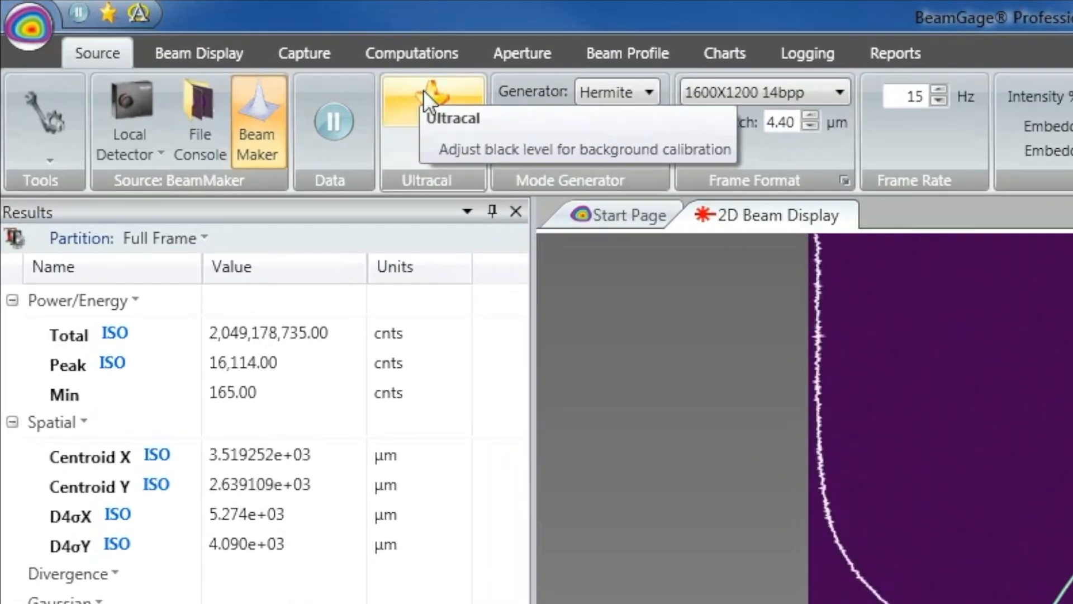
- Run Ultracal background calibration on the BeamMaker source twice
click(431, 110)
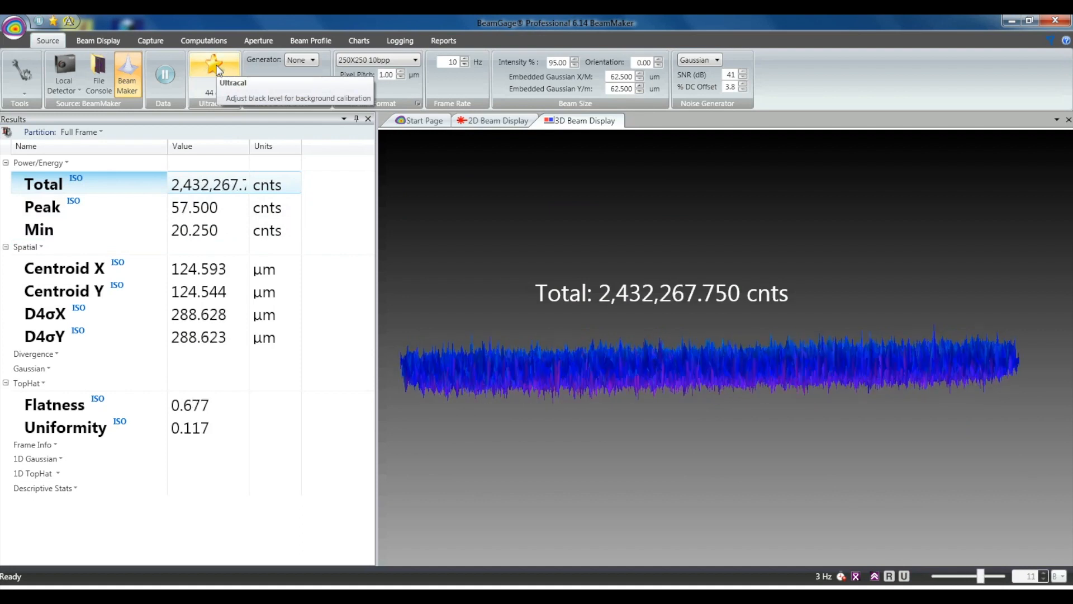
click(213, 68)
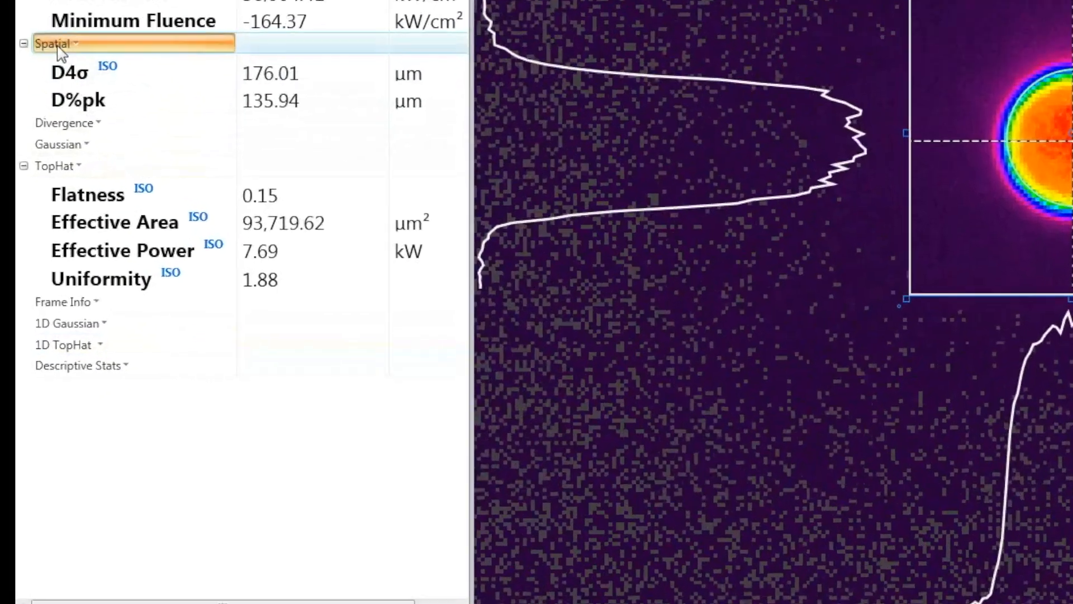
- Choose the spatial results to report and save the setup as 'Custom Configuration'
click(51, 42)
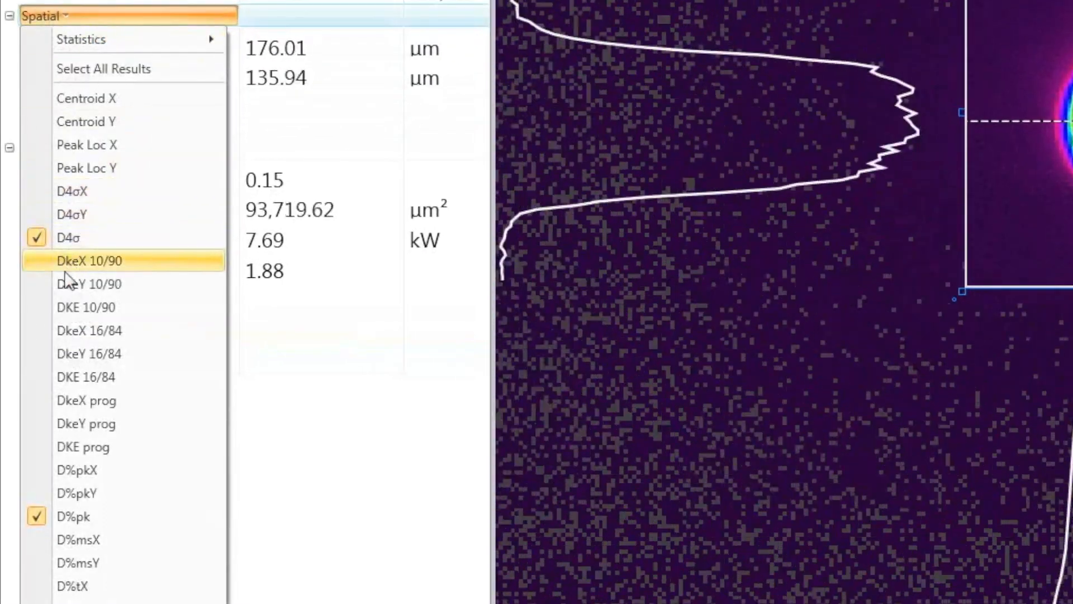
mouse_move(85, 400)
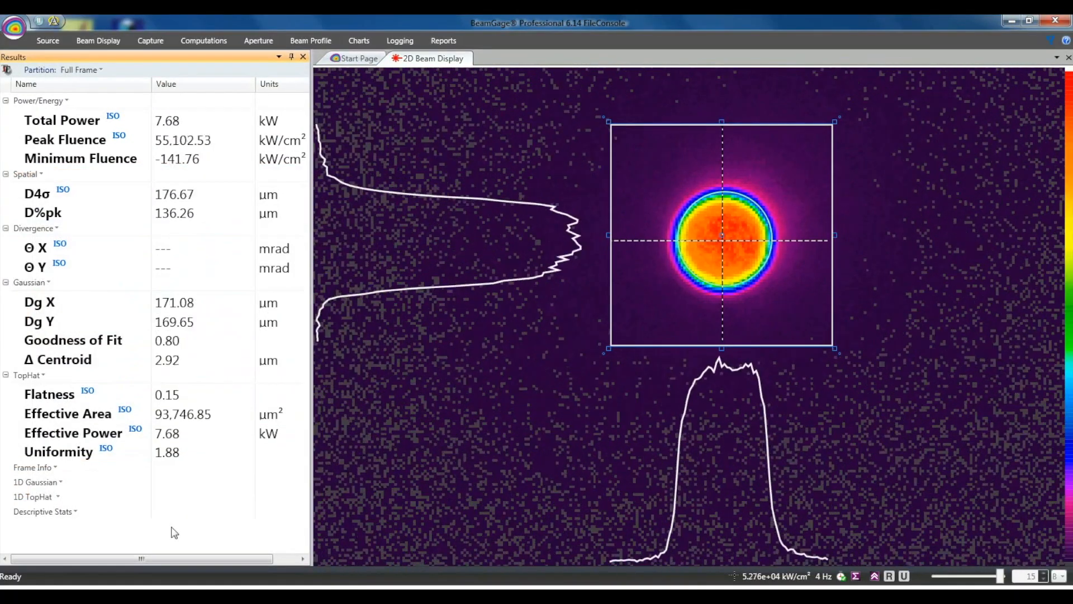
click(14, 23)
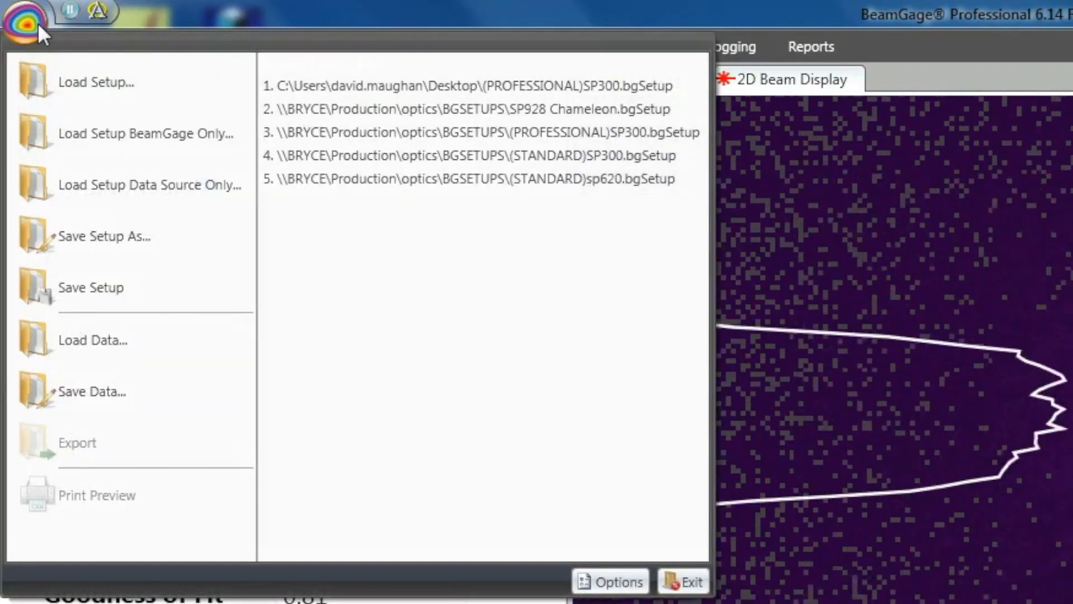
click(106, 236)
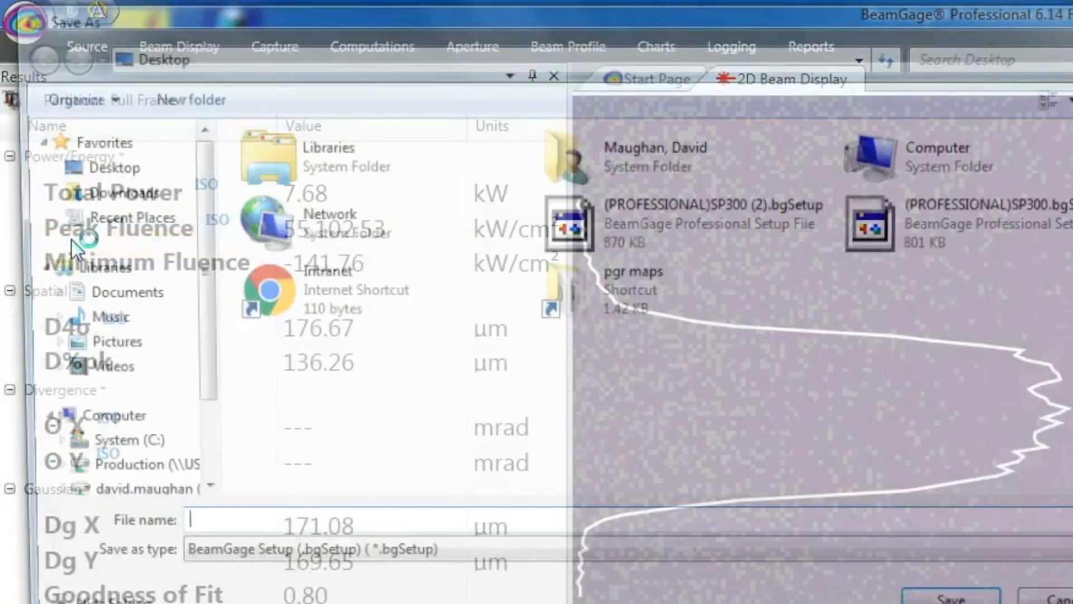
text(Custom Configur)
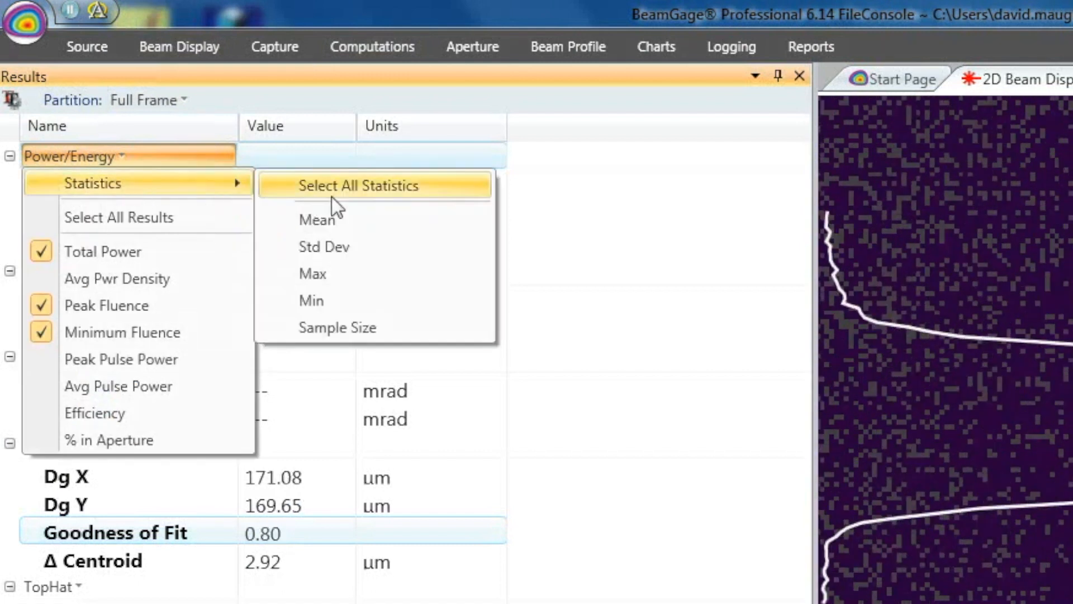
- Select all statistics for the Power/Energy results and chart Goodness of Fit
click(358, 184)
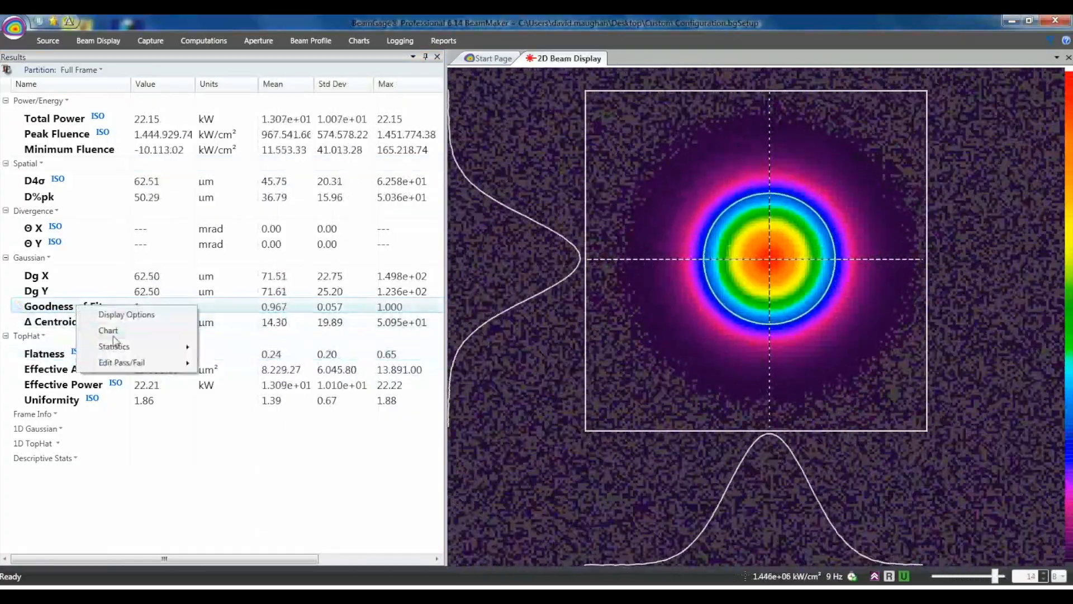
click(108, 331)
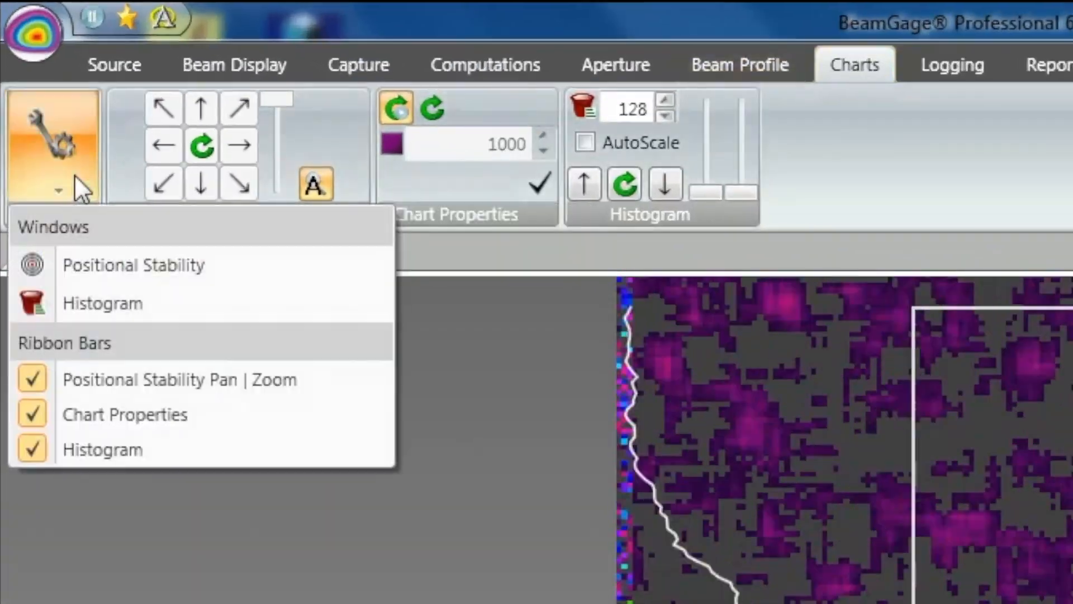
- Add a Total Power stability chart and set the trigger to Trigger In with Negative polarity
click(133, 265)
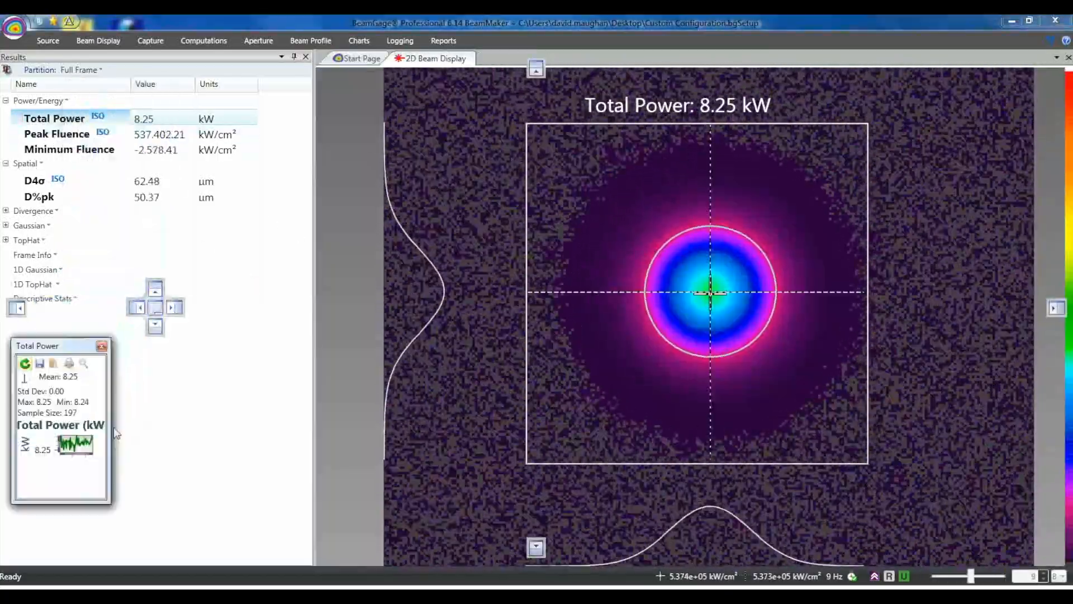
click(47, 41)
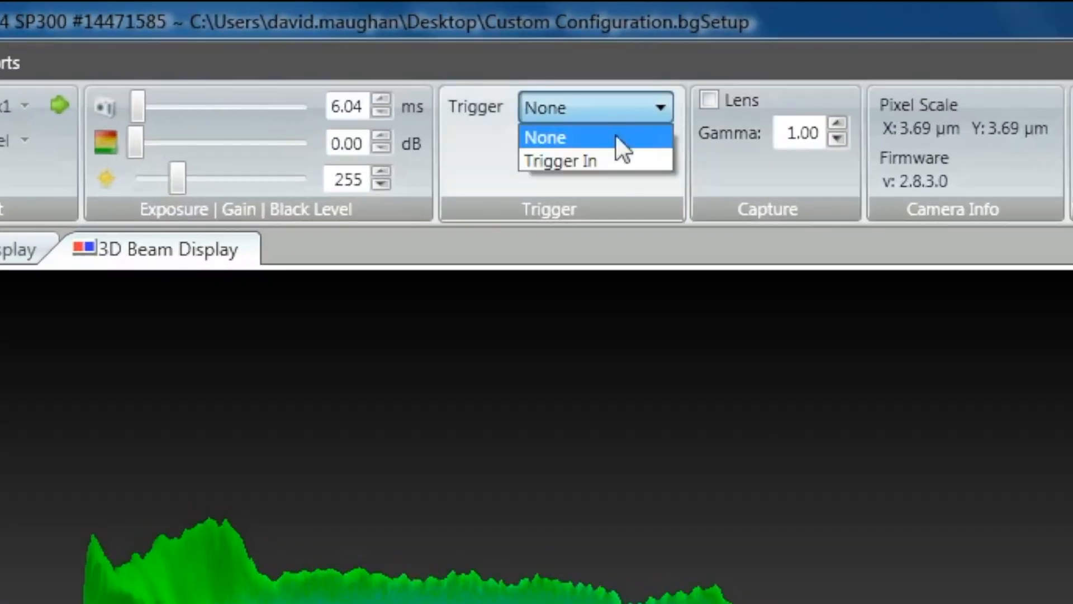
click(558, 159)
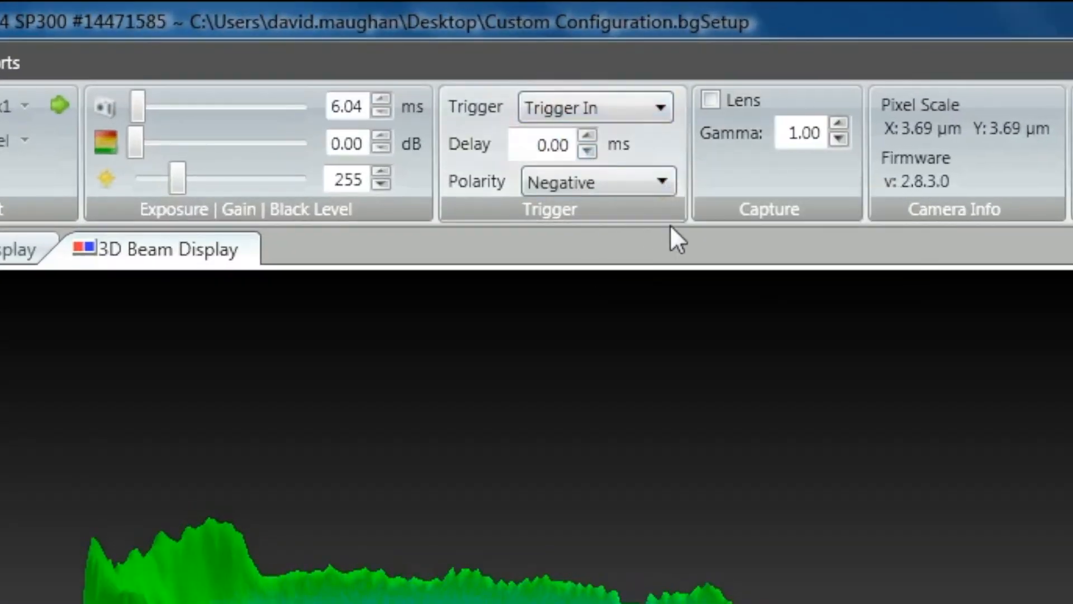
click(596, 182)
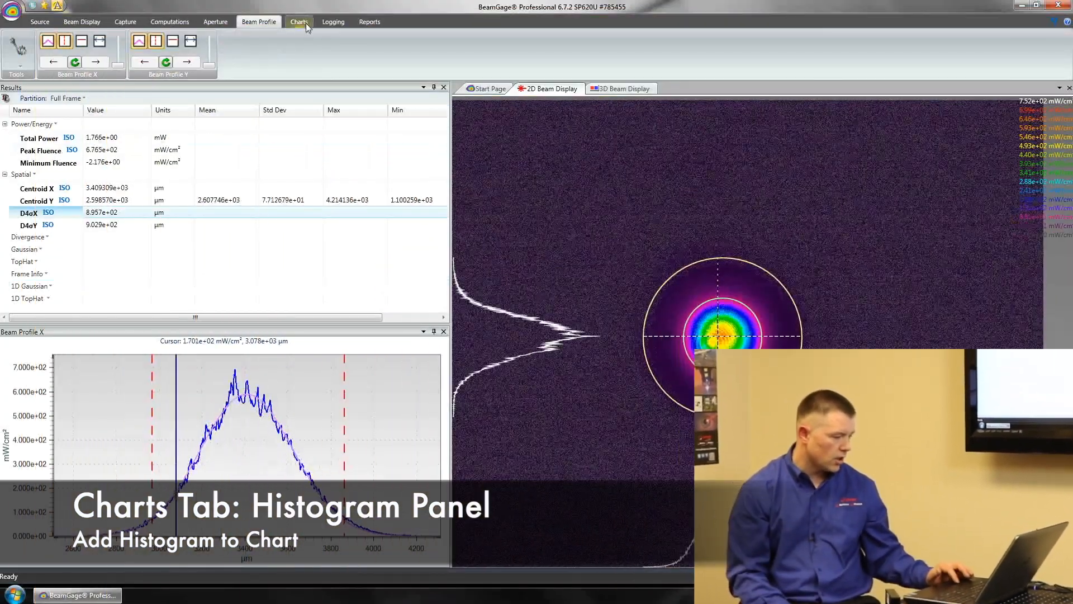
- Show the Charts ribbon with the Histogram panel
click(297, 21)
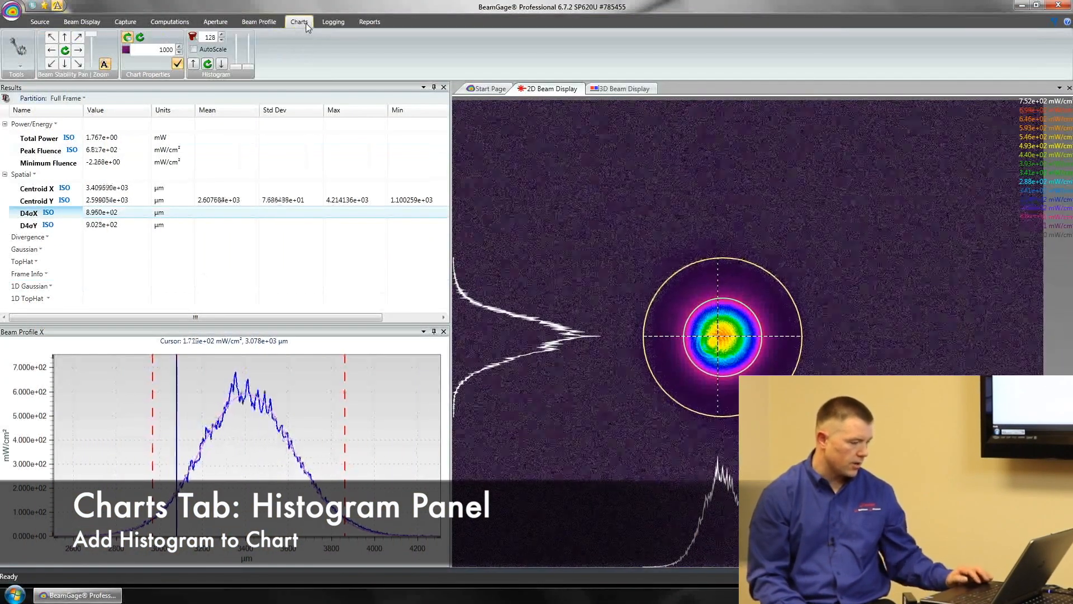